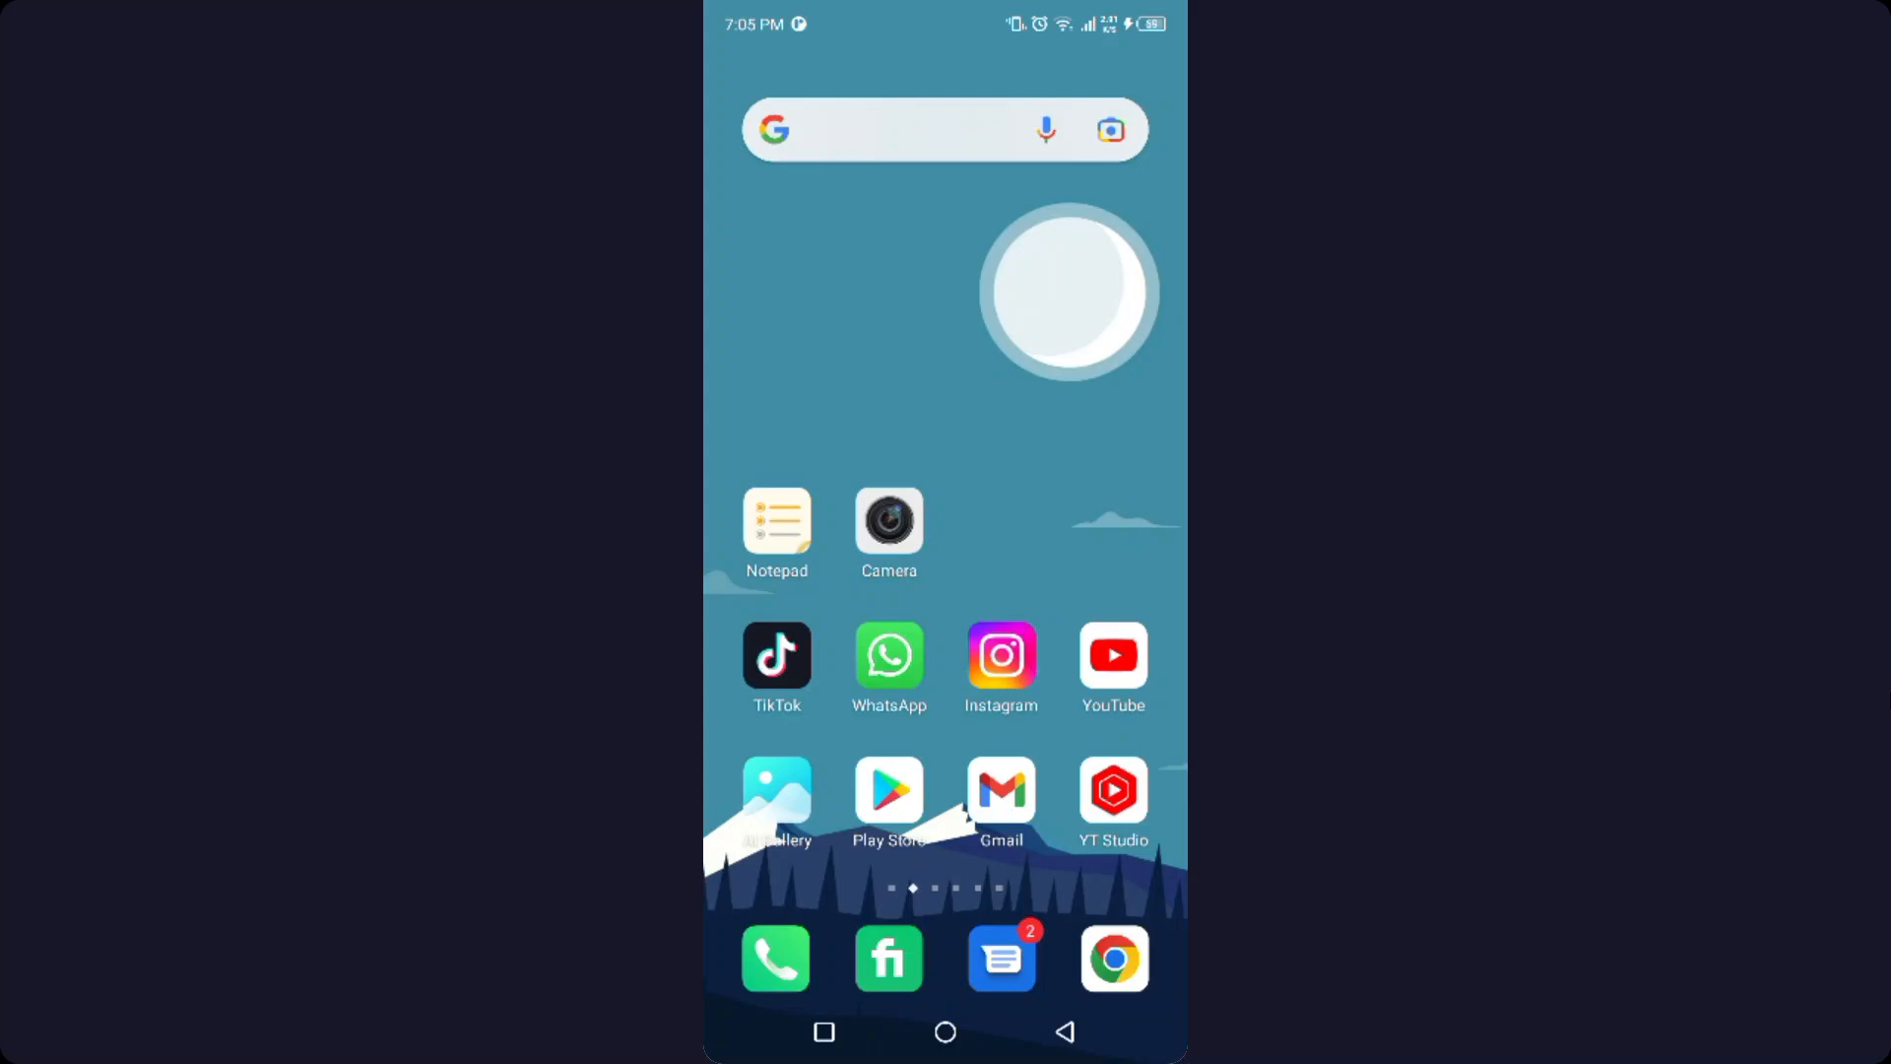
- Search the Play Store for 'snapchat' and start its update
left_click(889, 790)
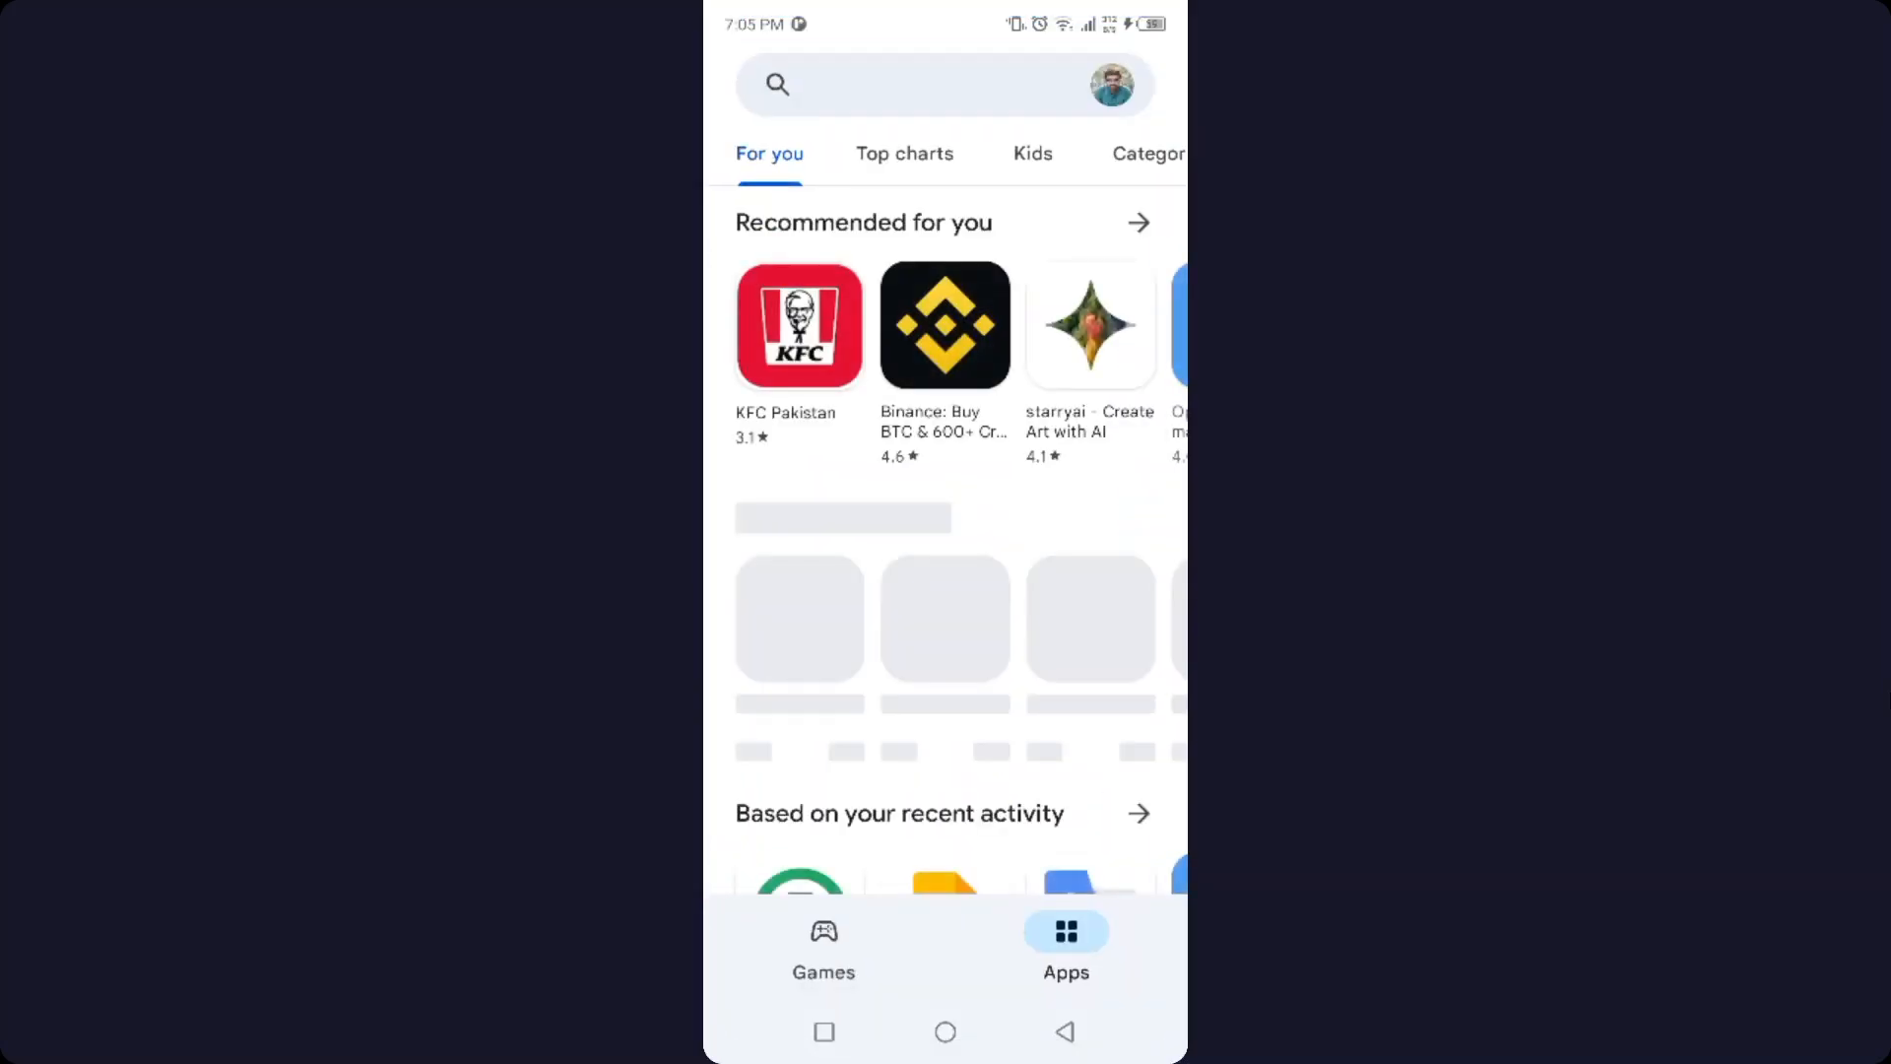
type("snapchat")
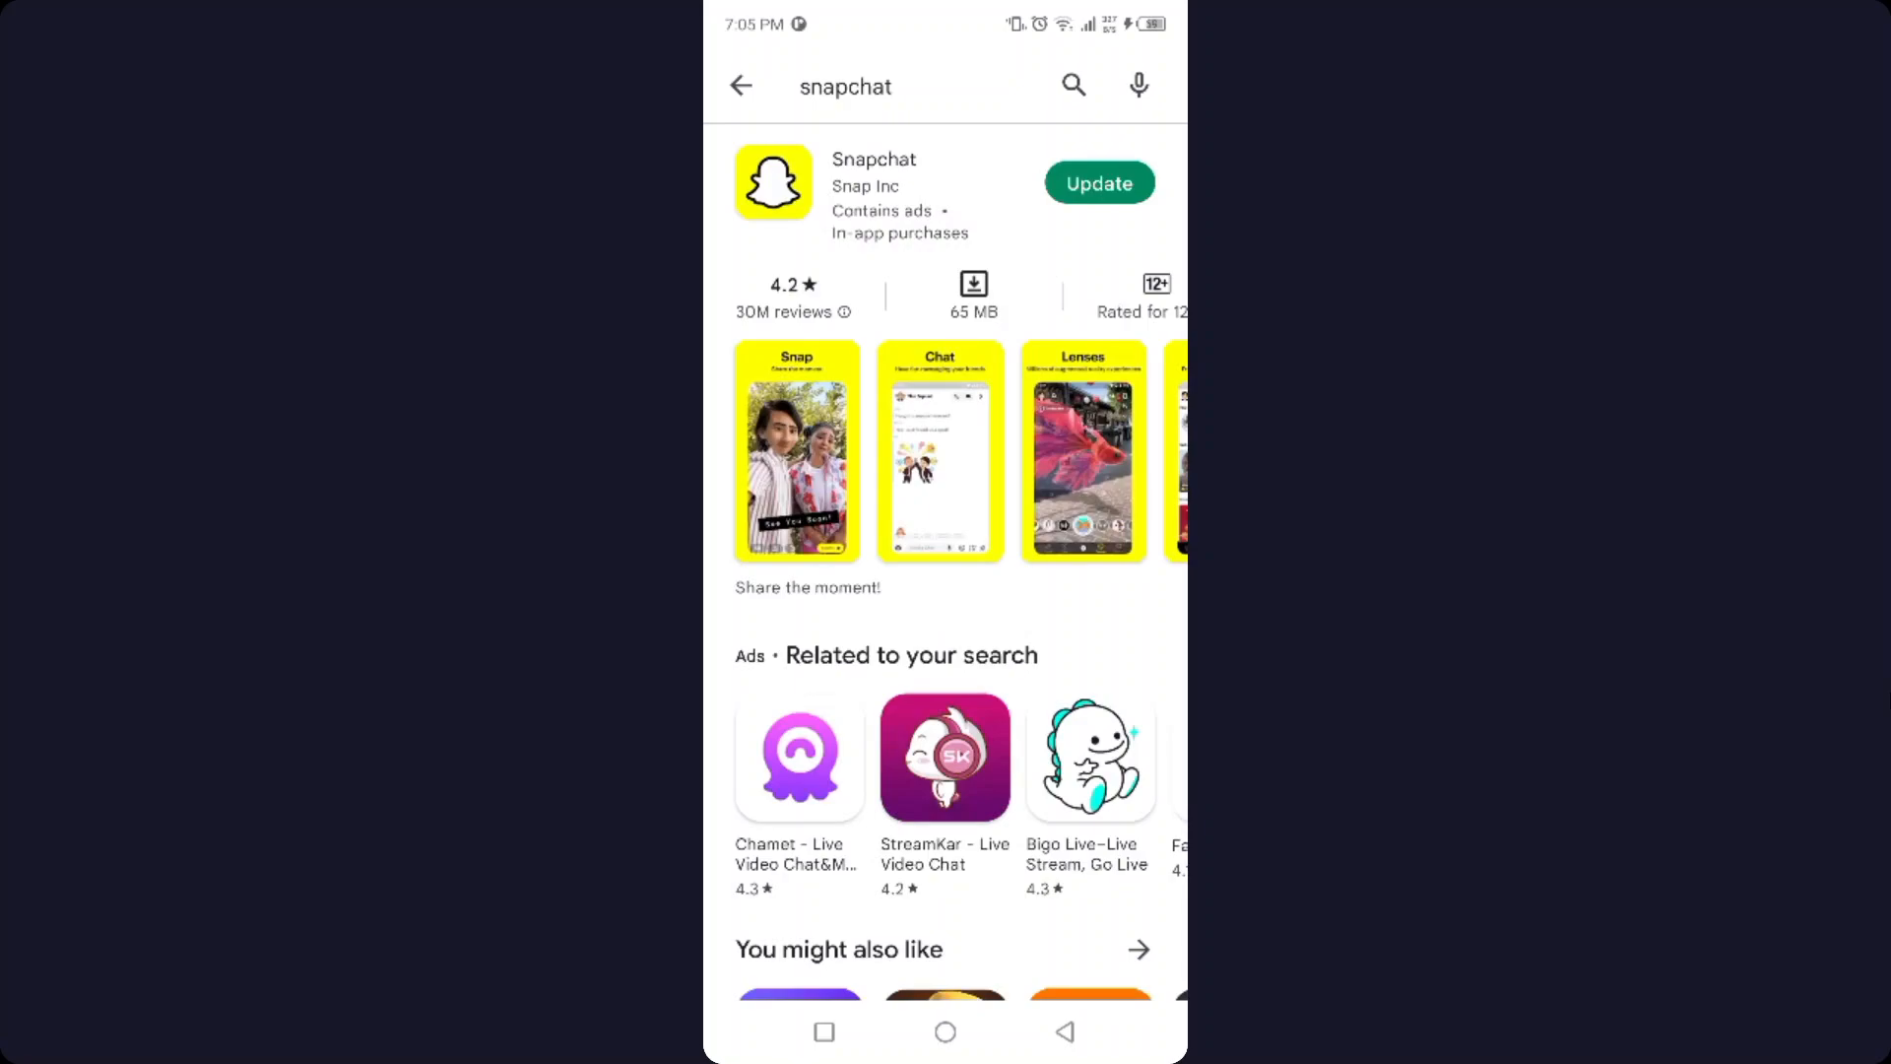
left_click(1097, 182)
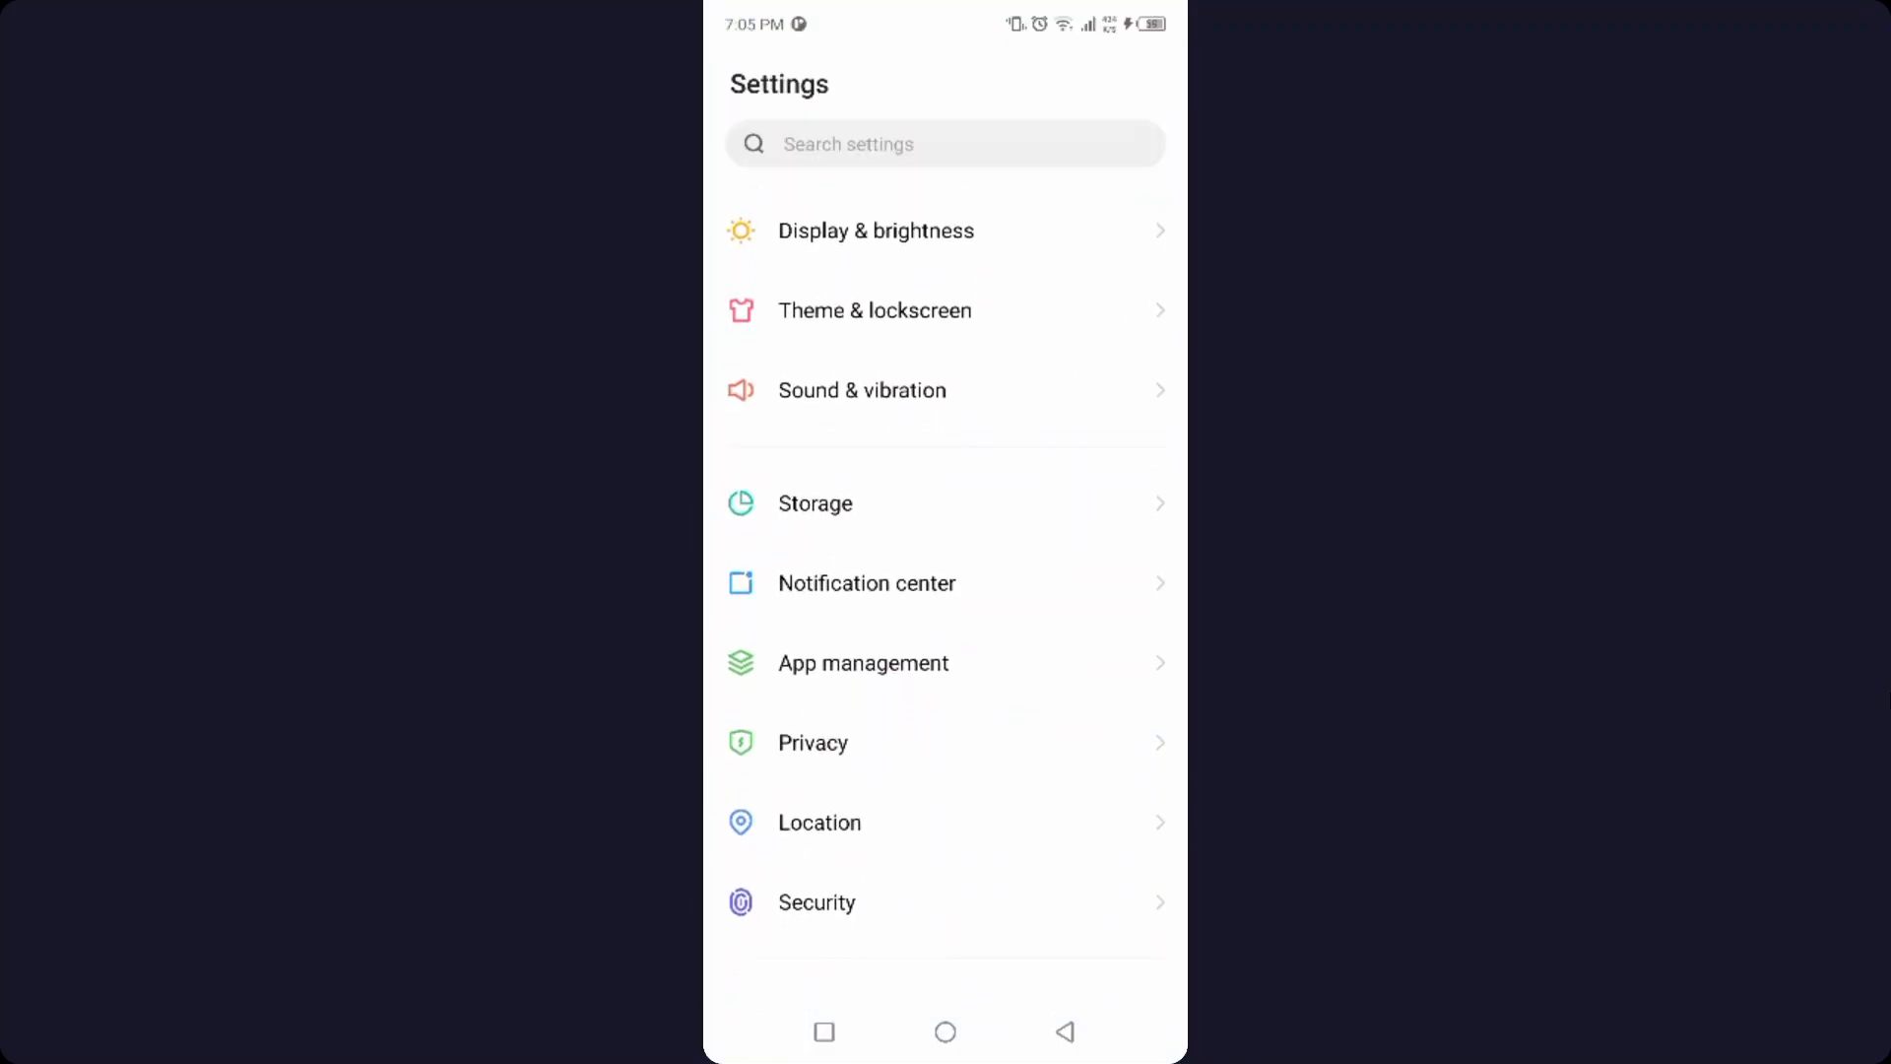
- Open Snapchat's app info from the App management list by searching 'sn'
left_click(863, 663)
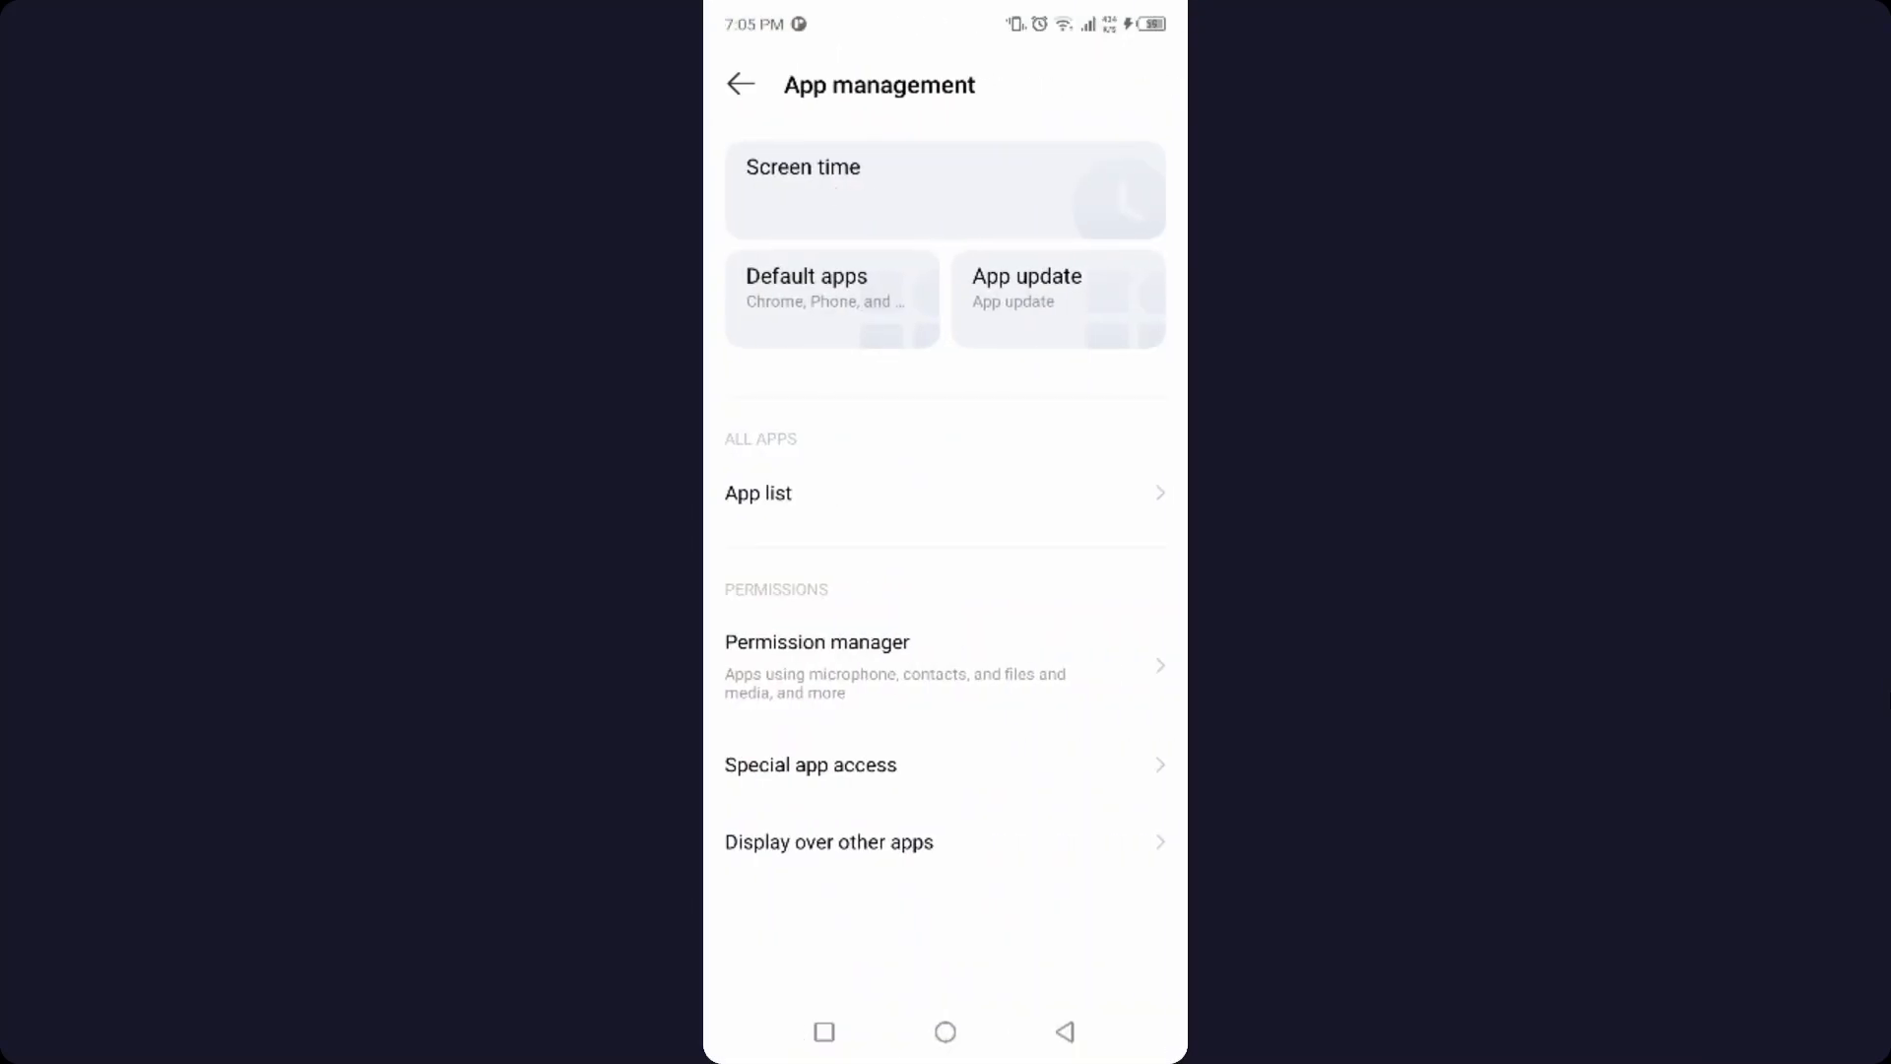
left_click(758, 492)
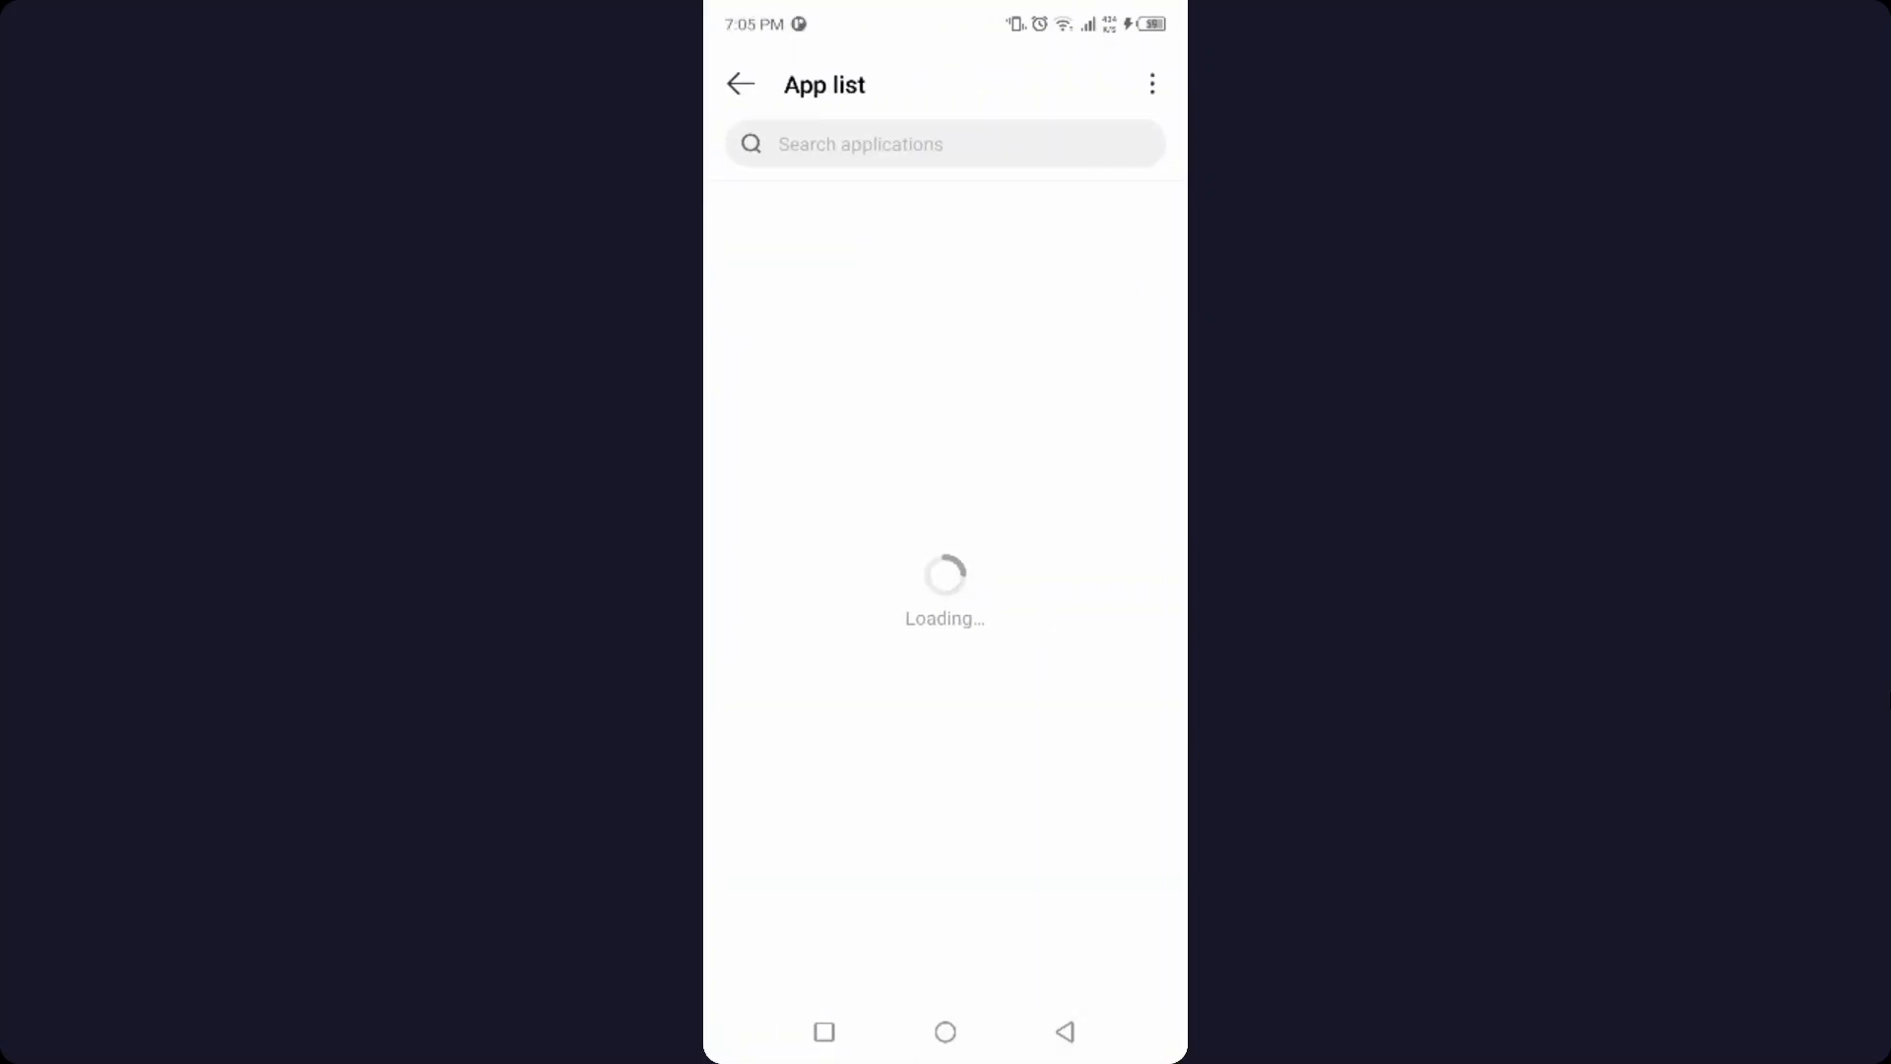
type("sn")
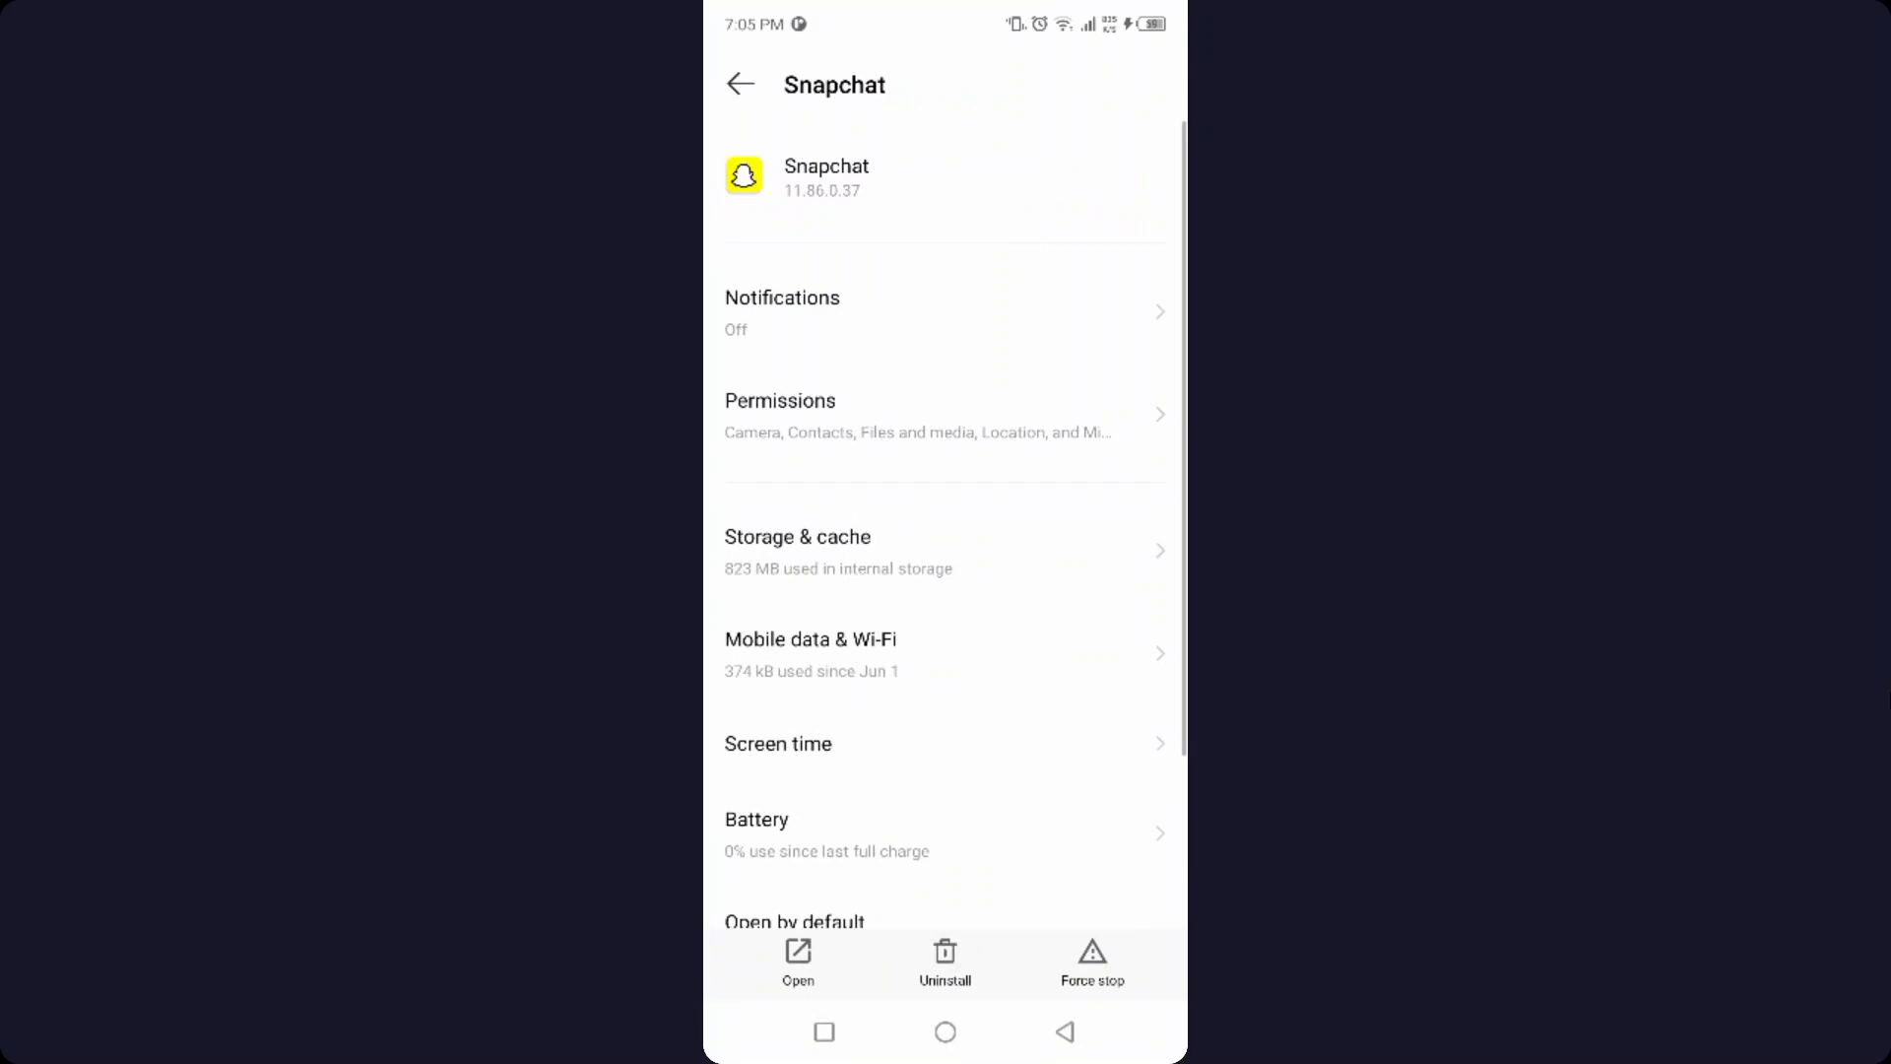
left_click(797, 550)
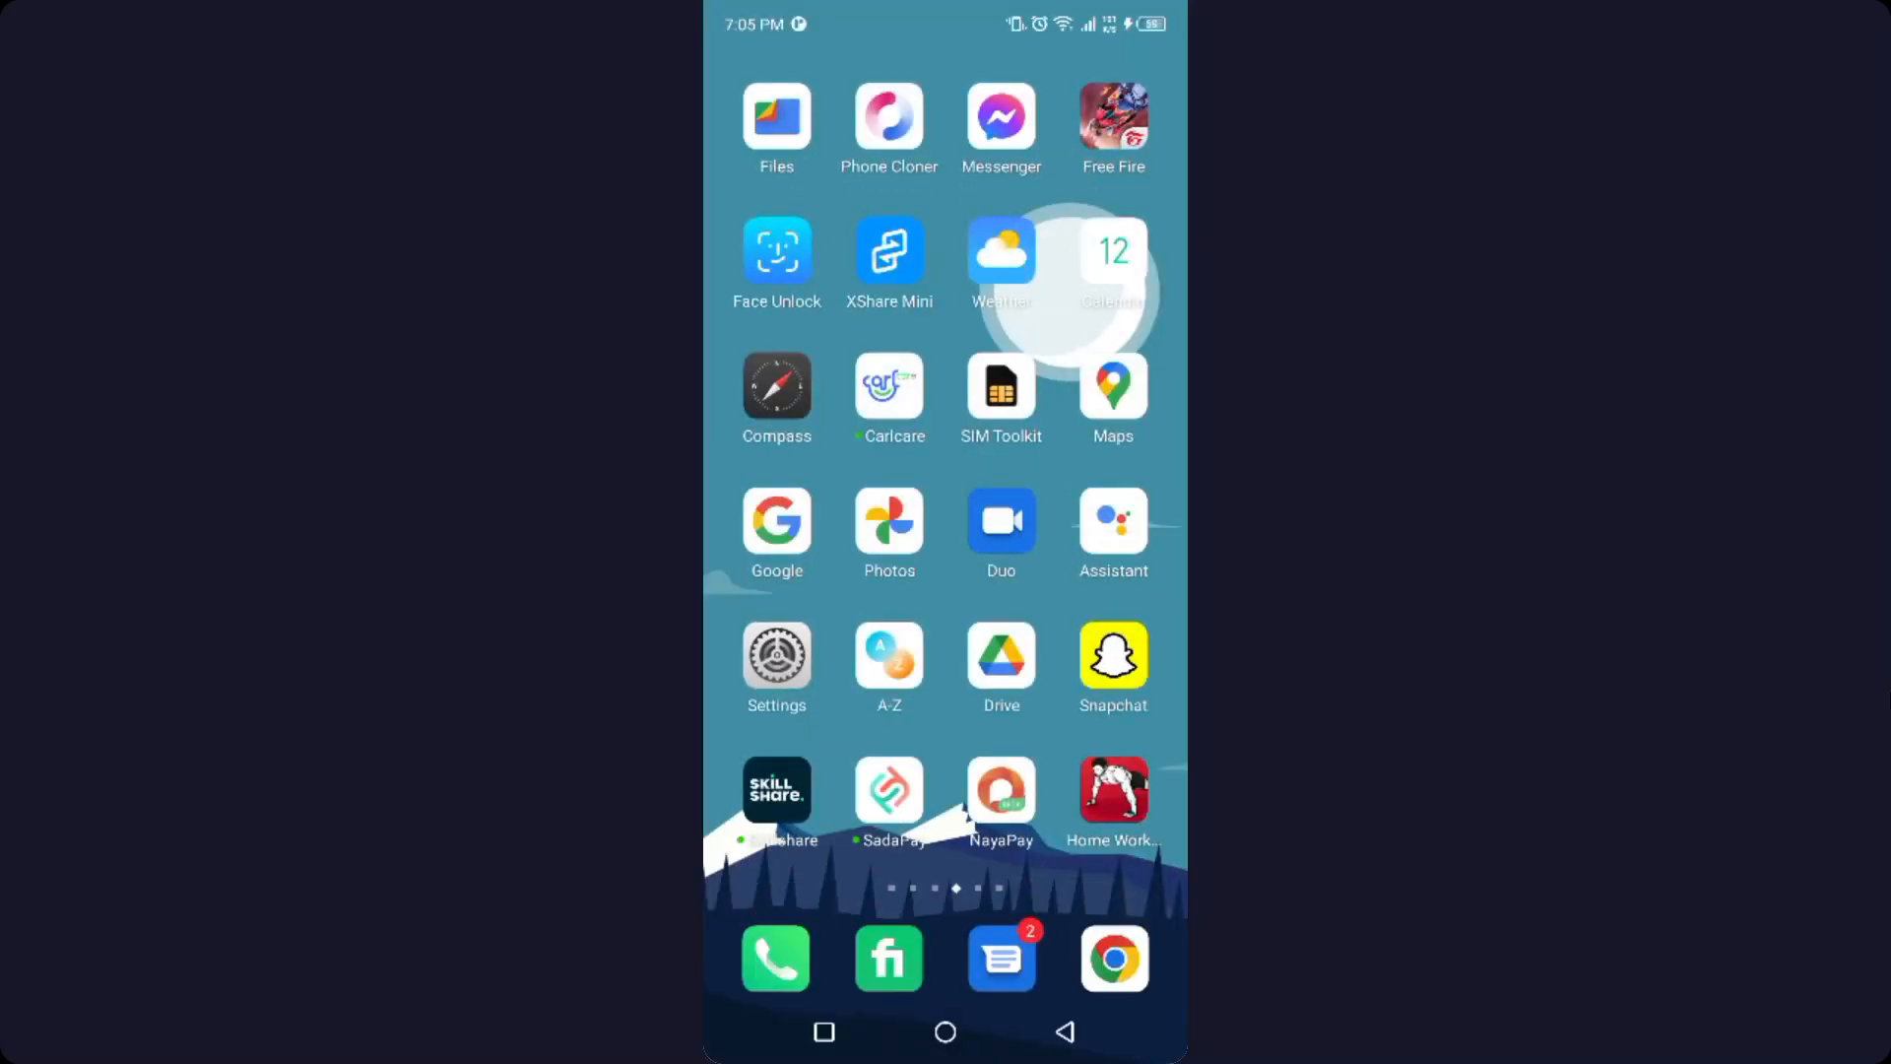
- Launch Snapchat from the home screen and show the Chat tab's conversations
left_click(1112, 656)
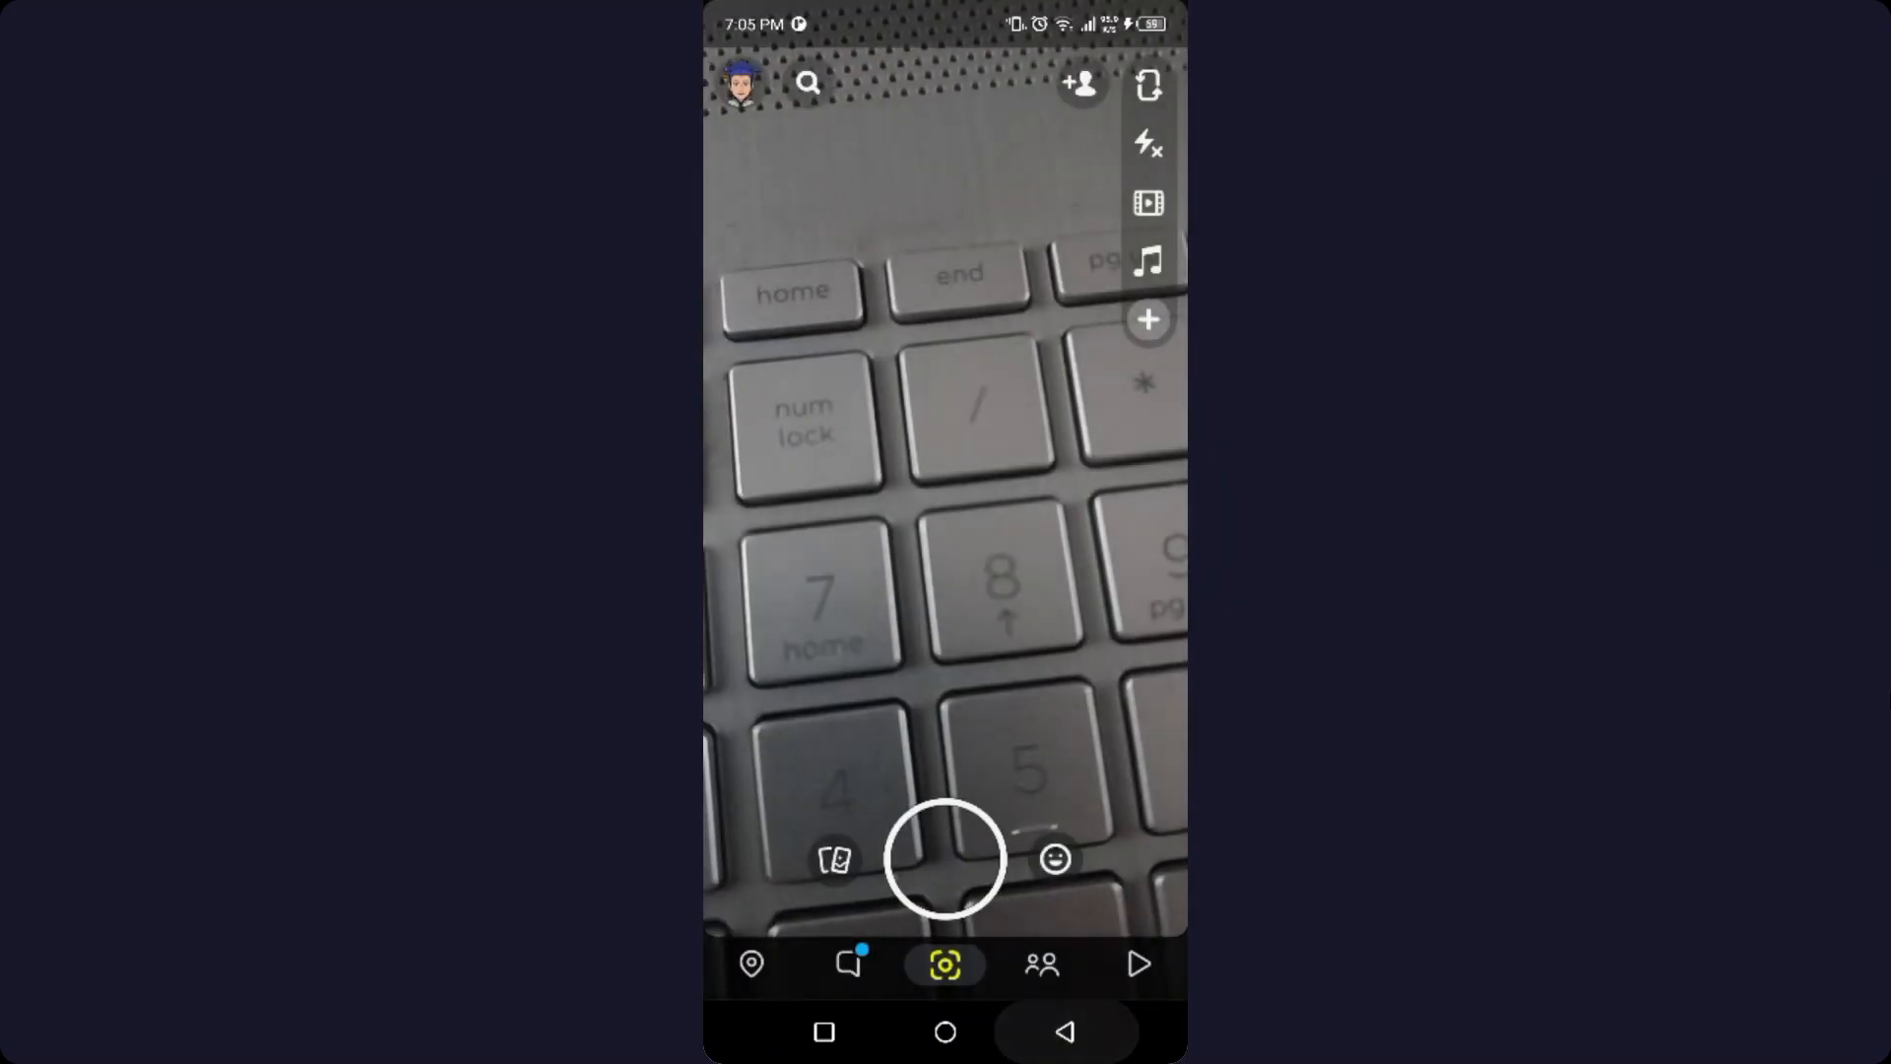
left_click(849, 964)
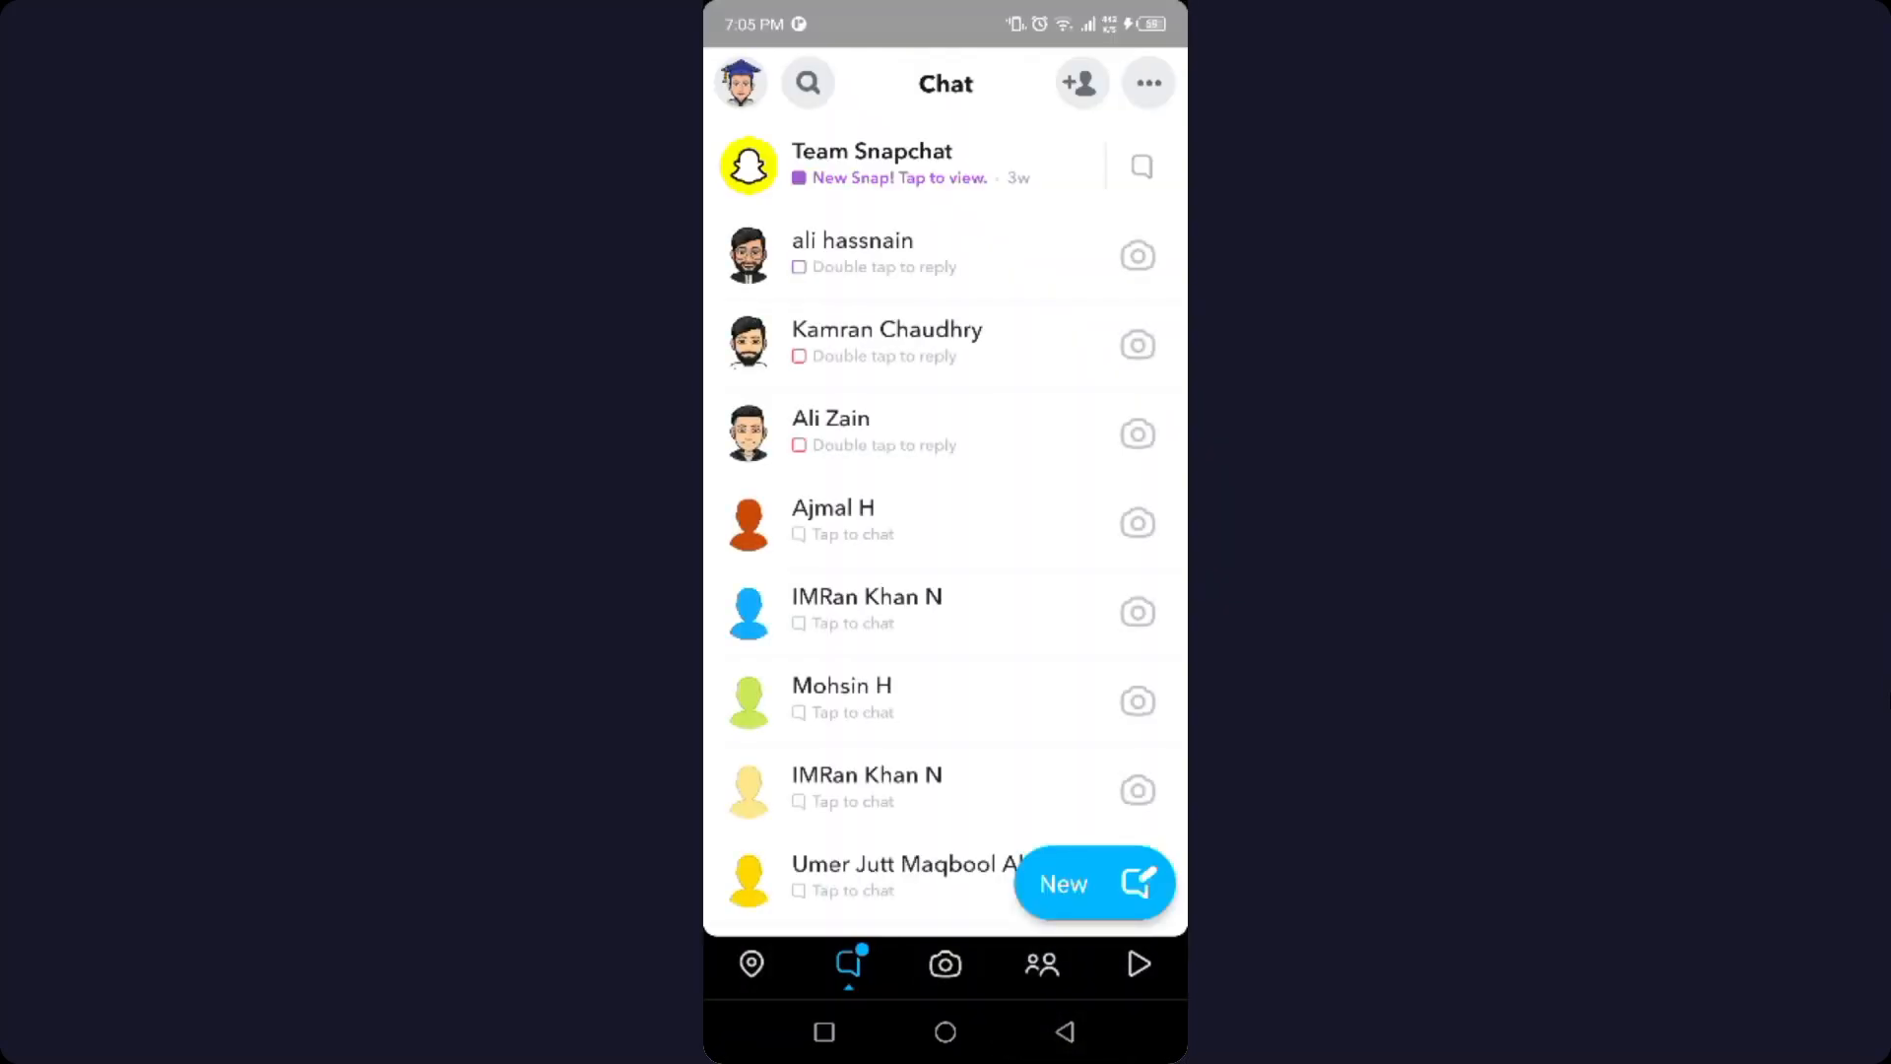